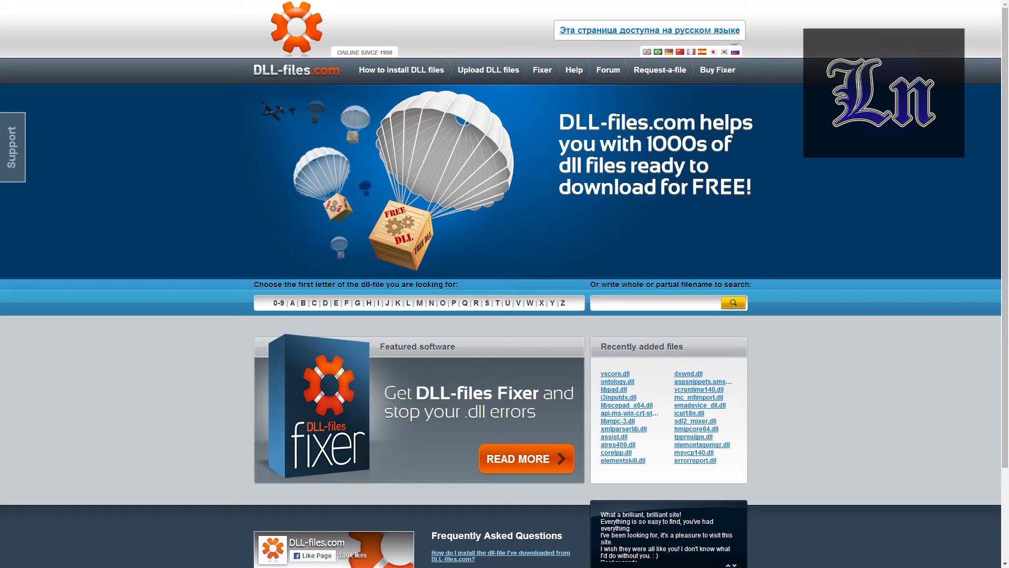
# - Launch Registry Editor via Run (regedit) and reach the GameCom driver class 0014 subkey
pyautogui.click(65, 7)
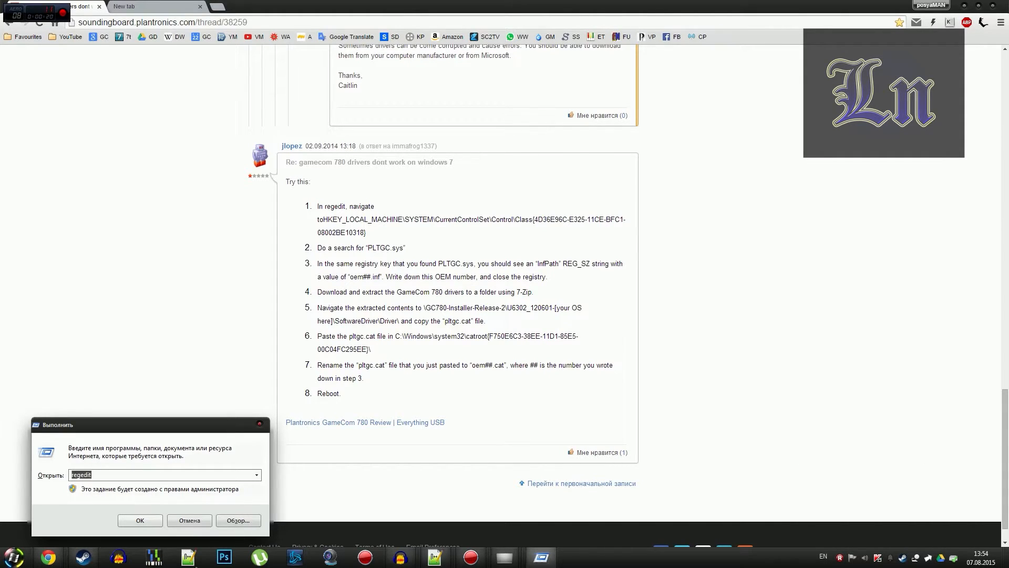
pyautogui.click(140, 520)
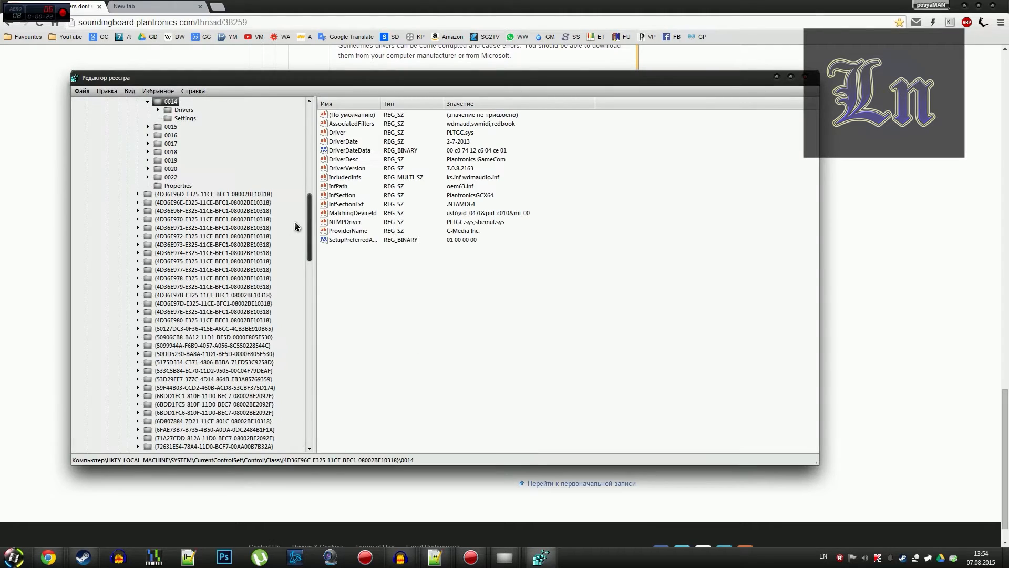